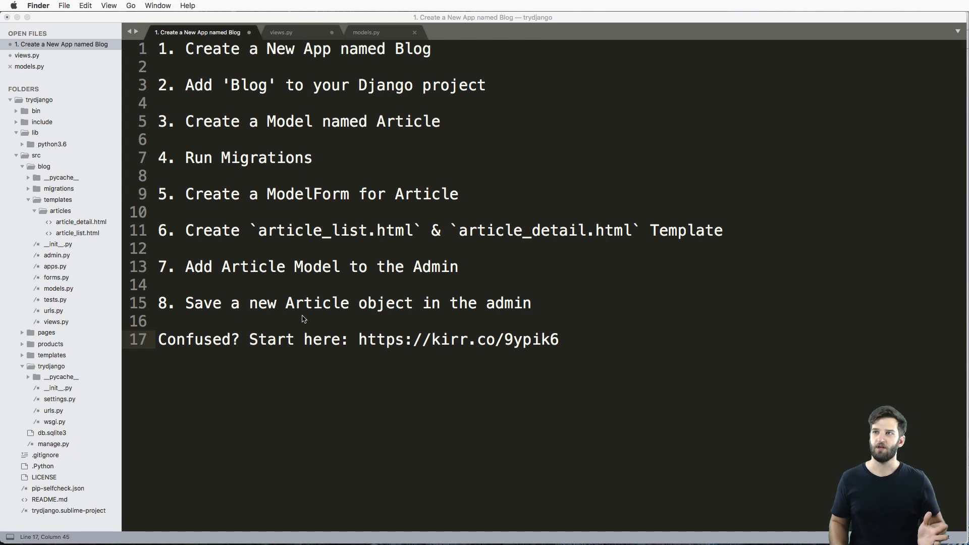
{"action": "mouse_move", "coordinate": [477, 303]}
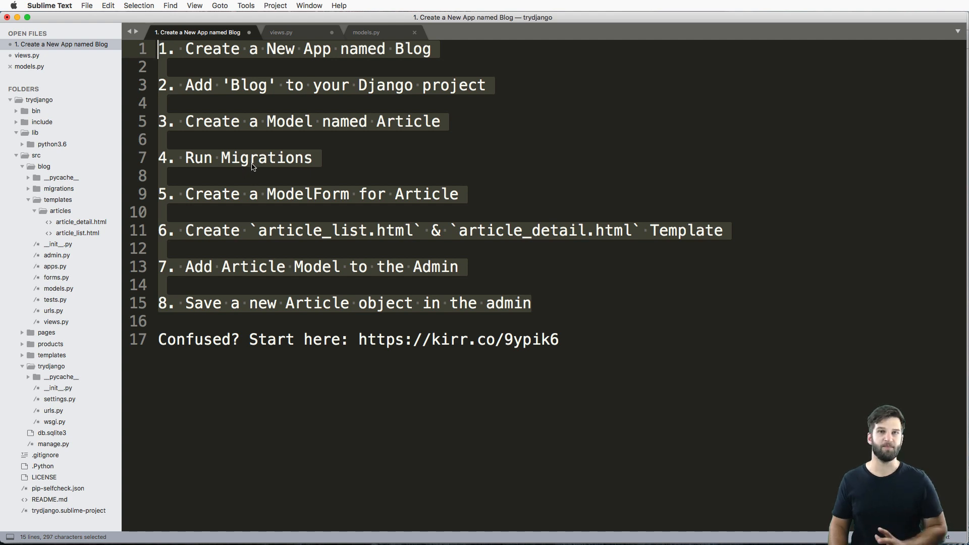
Look over the Article model file and the task list notes
{"action": "left_click", "coordinate": [366, 32]}
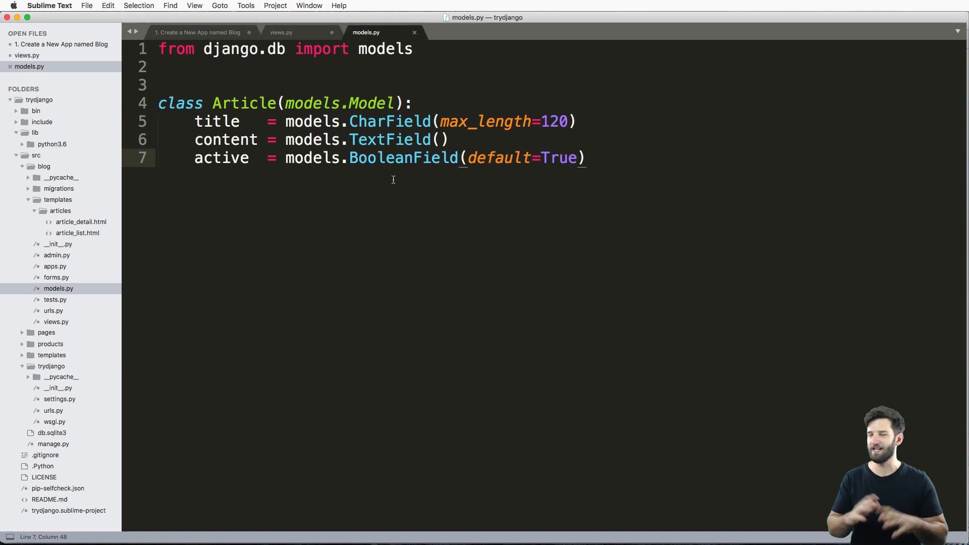
{"action": "left_click", "coordinate": [197, 33]}
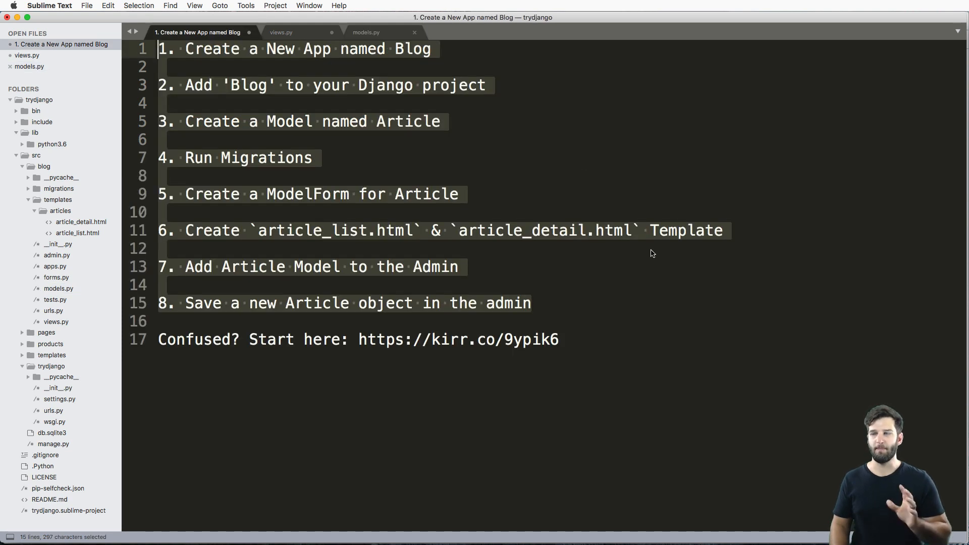
{"action": "left_click", "coordinate": [642, 248]}
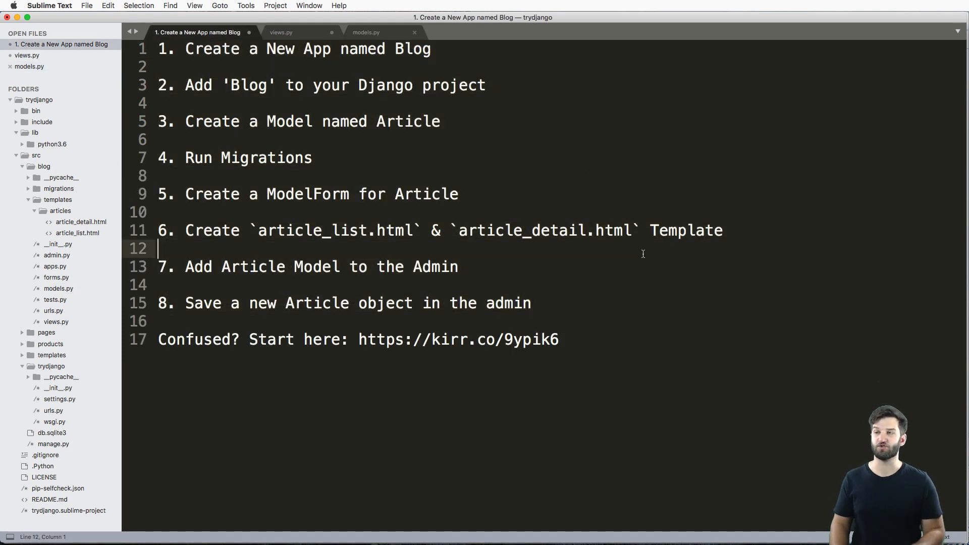
{"action": "mouse_move", "coordinate": [349, 350]}
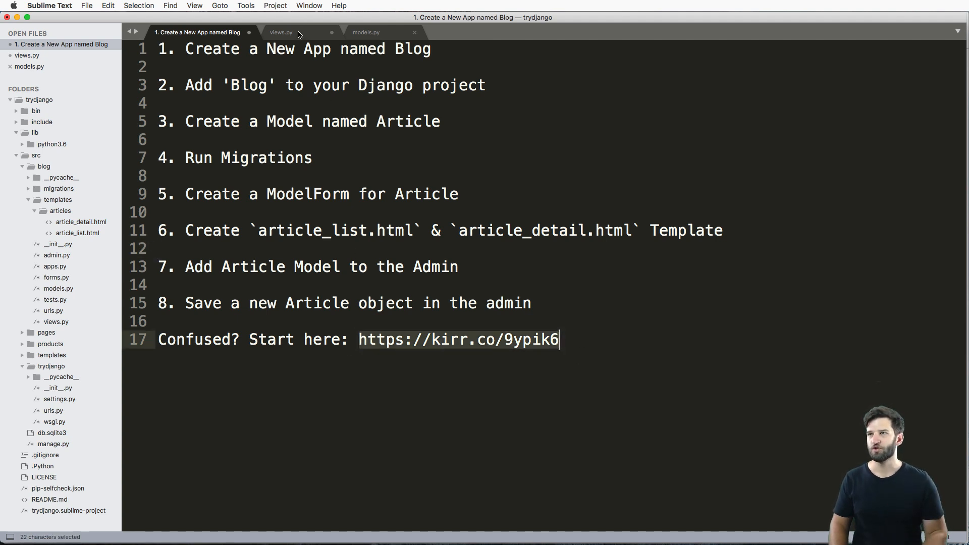
Write class ArticleListView(ListView) with queryset = Article.objects.all() in blog views
{"action": "left_click", "coordinate": [280, 32]}
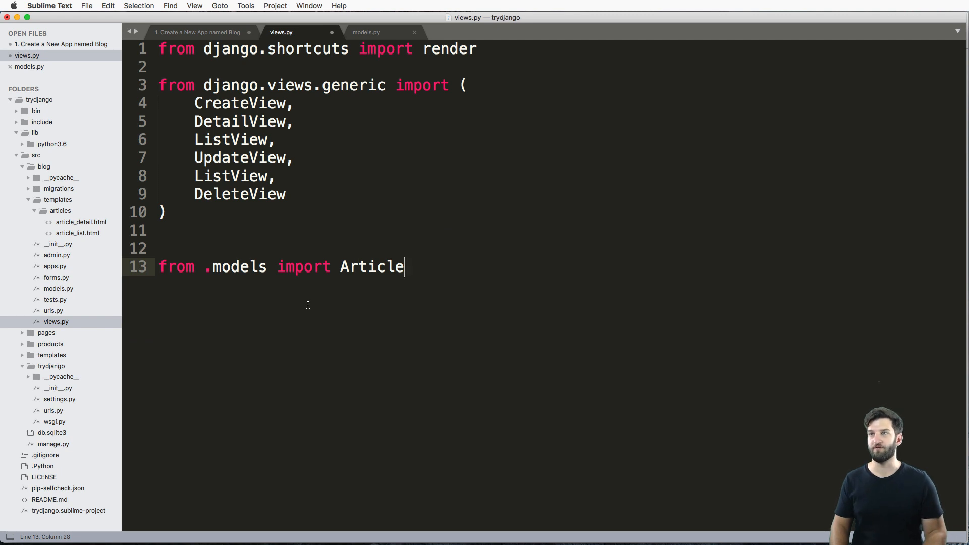
{"action": "key", "text": "enter"}
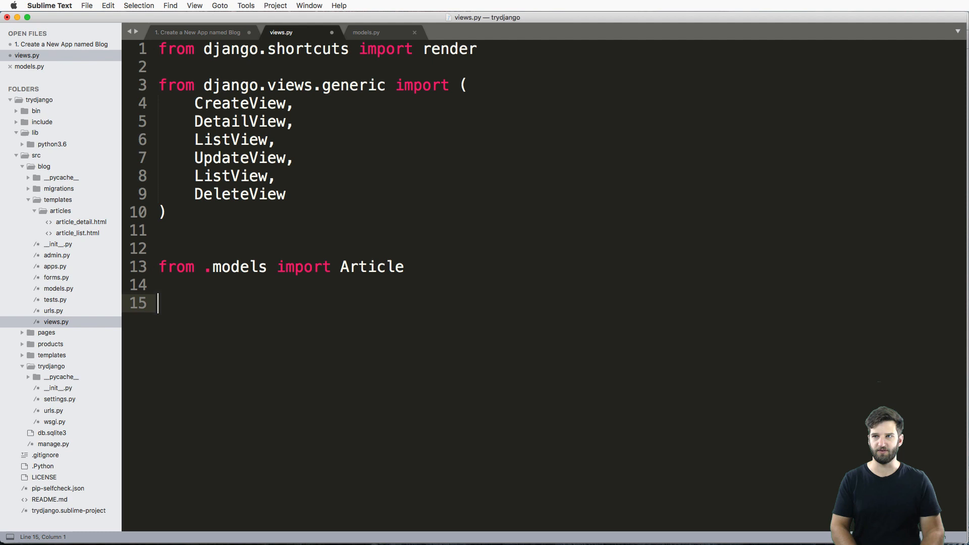
{"action": "type", "text": "class Articl"}
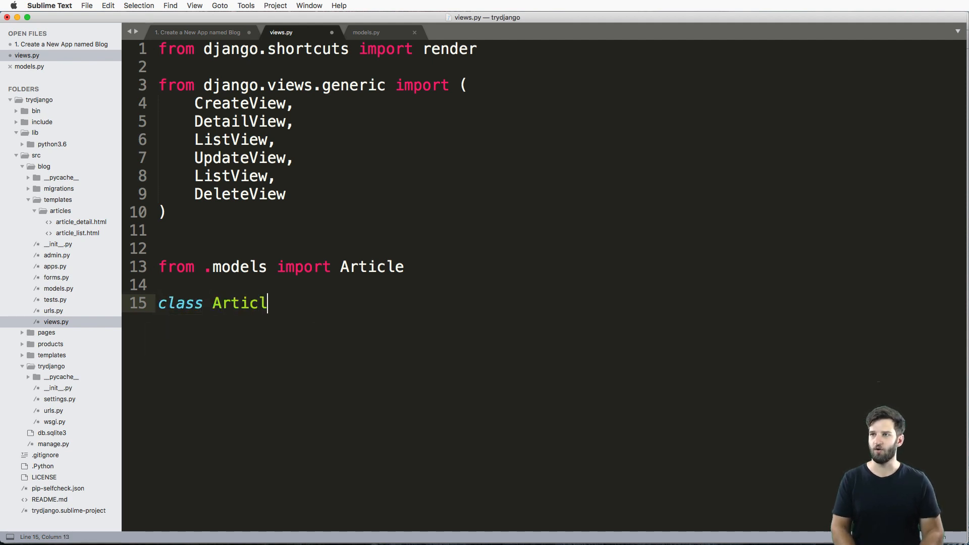
{"action": "type", "text": "eListView()"}
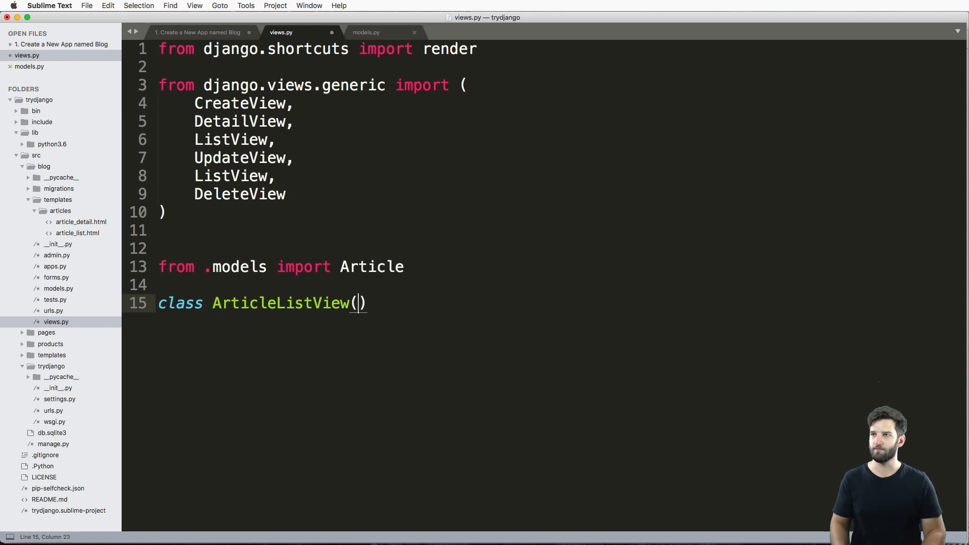
{"action": "double_click", "coordinate": [231, 139]}
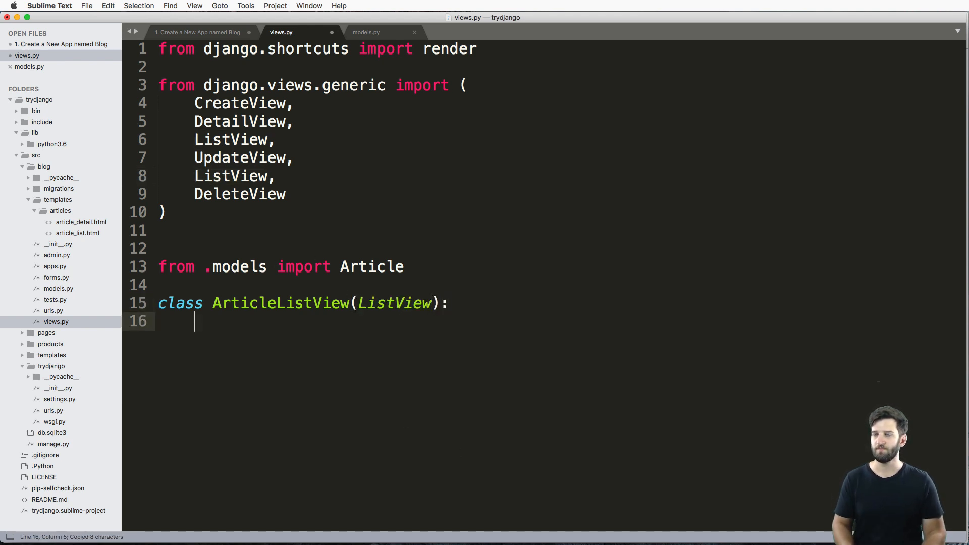
{"action": "type", "text": "query"}
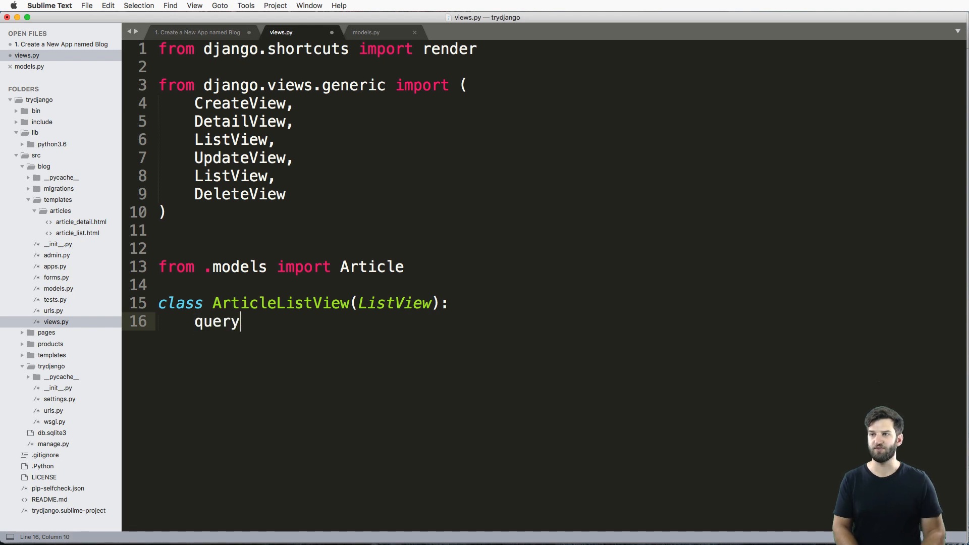
{"action": "type", "text": "set ="}
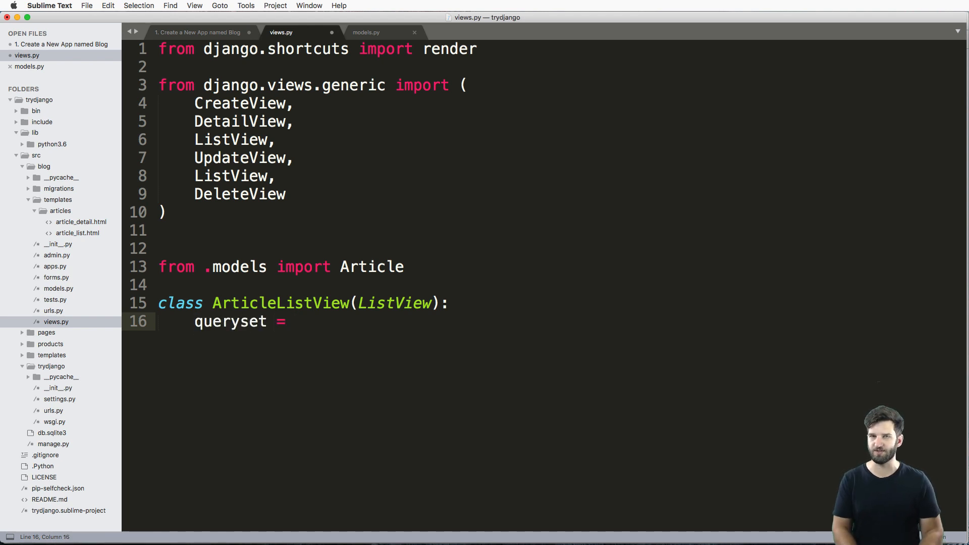
{"action": "type", "text": "Article"}
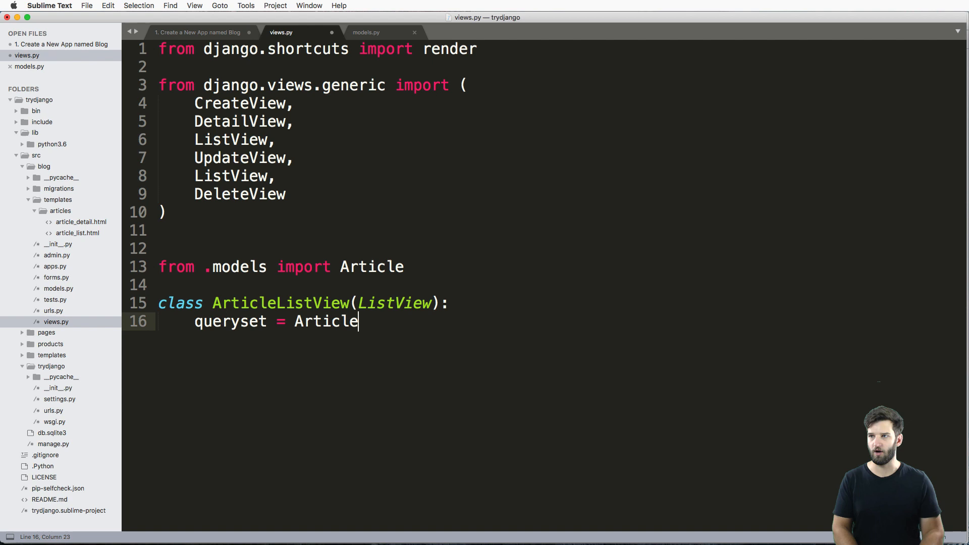
{"action": "type", "text": ".objects.all("}
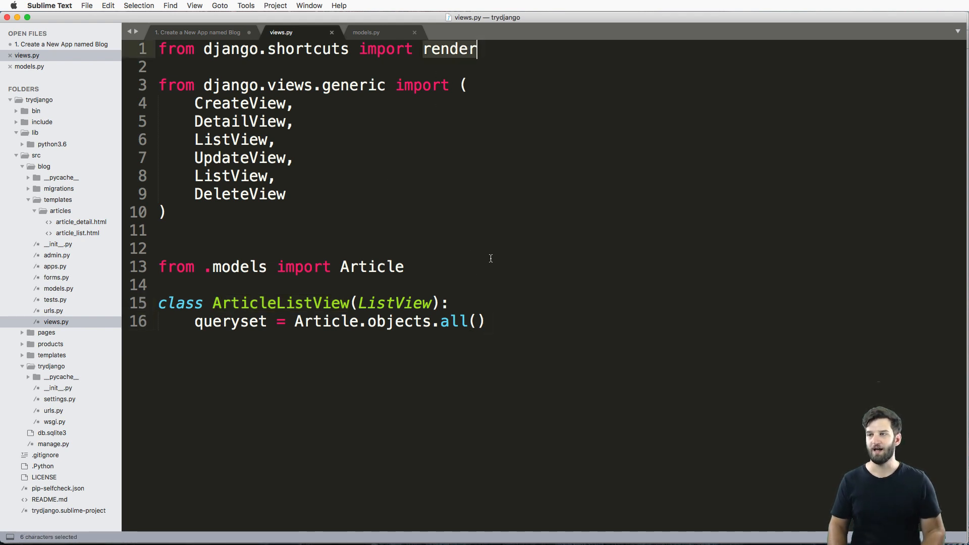
{"action": "mouse_move", "coordinate": [438, 292]}
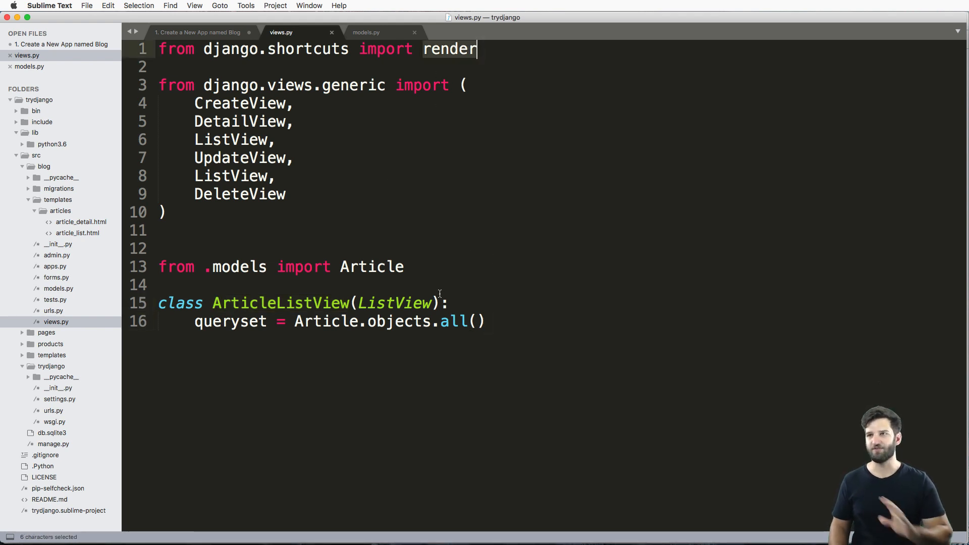
{"action": "double_click", "coordinate": [280, 303]}
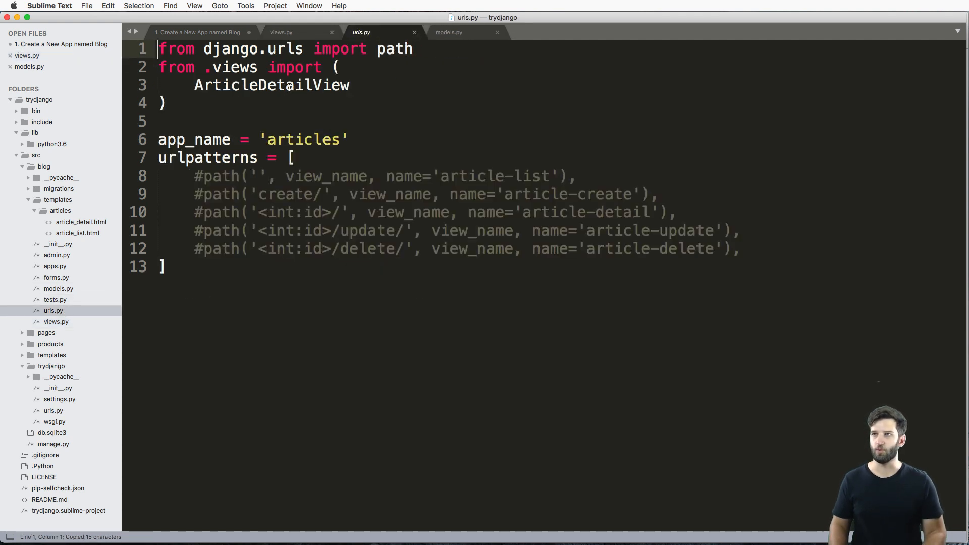
Import ArticleListView in blog urls and route the article-list path to ArticleListView.as_view()
{"action": "left_click", "coordinate": [358, 85]}
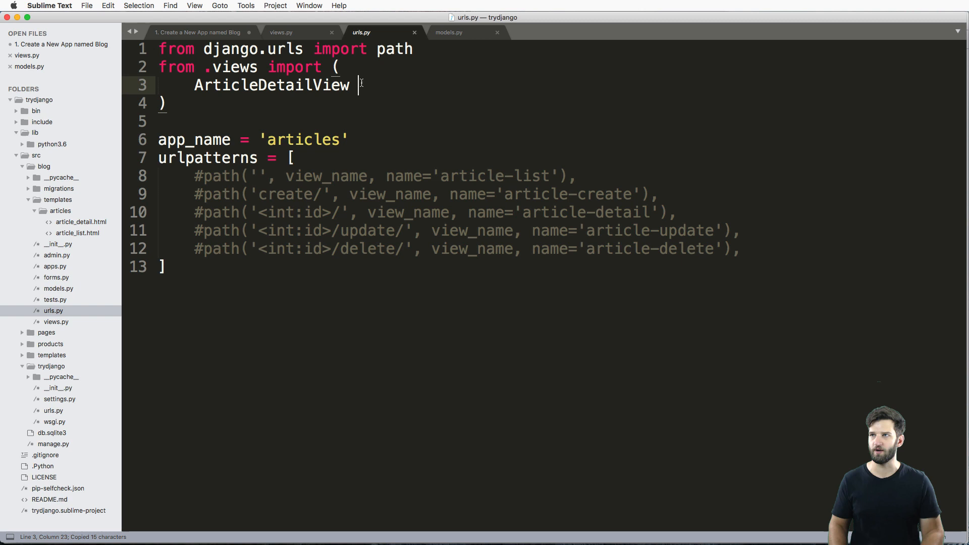
{"action": "type", "text": "ArticleListView"}
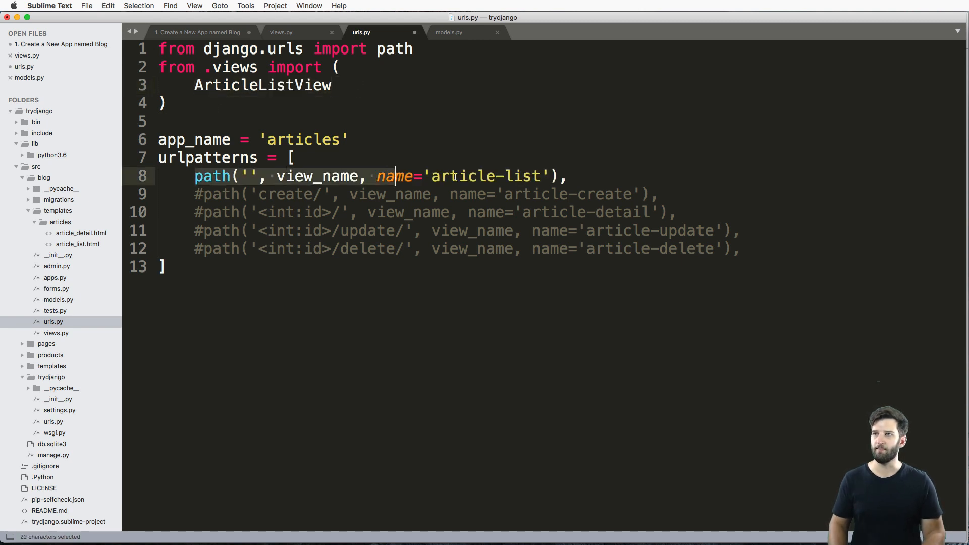
{"action": "type", "text": "ArticleListView"}
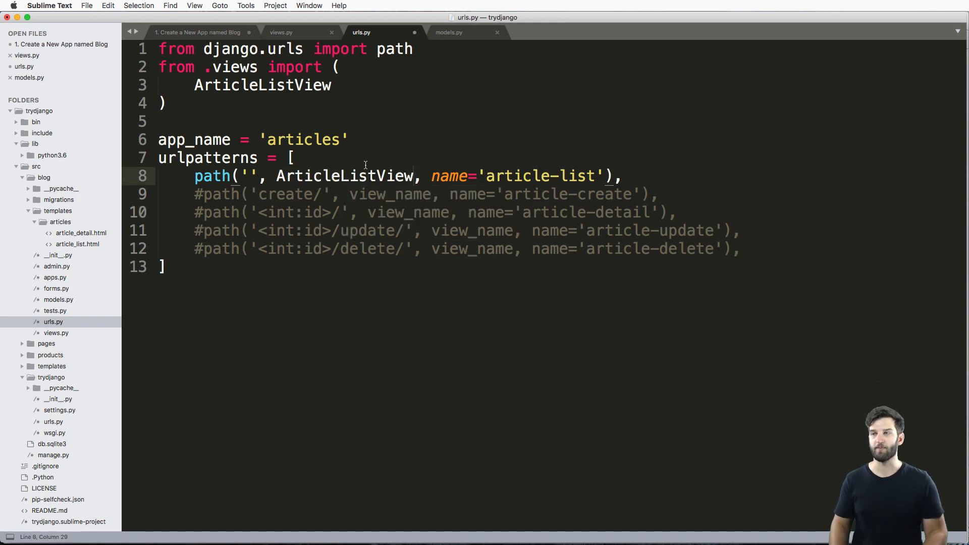
{"action": "type", "text": "."}
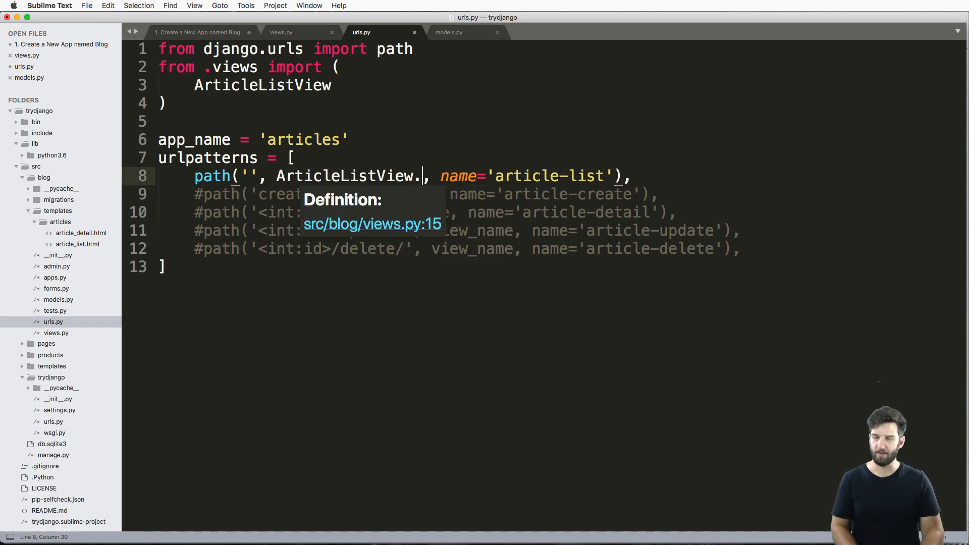
{"action": "type", "text": "as_view()"}
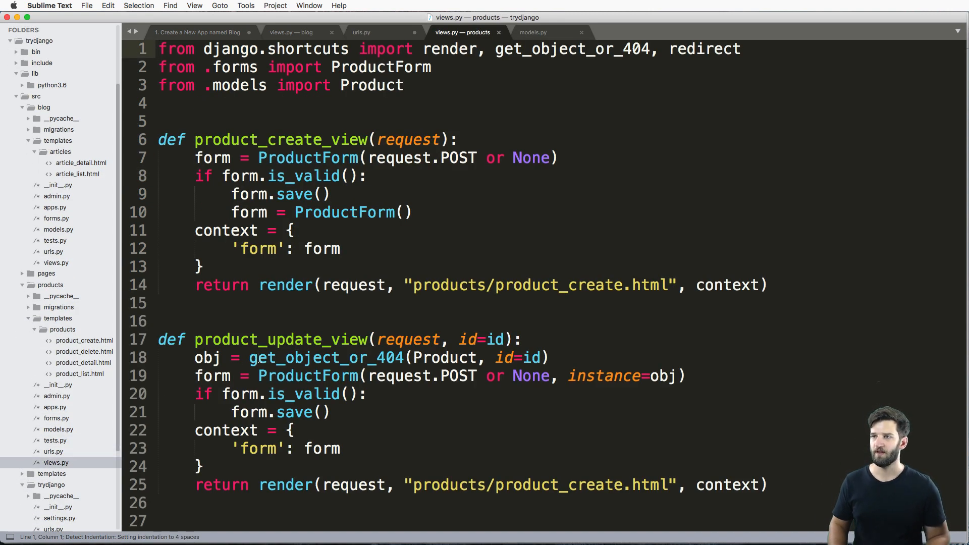
Make trydjango/urls.py route blog/ through include('blog.urls')
{"action": "left_click", "coordinate": [290, 32]}
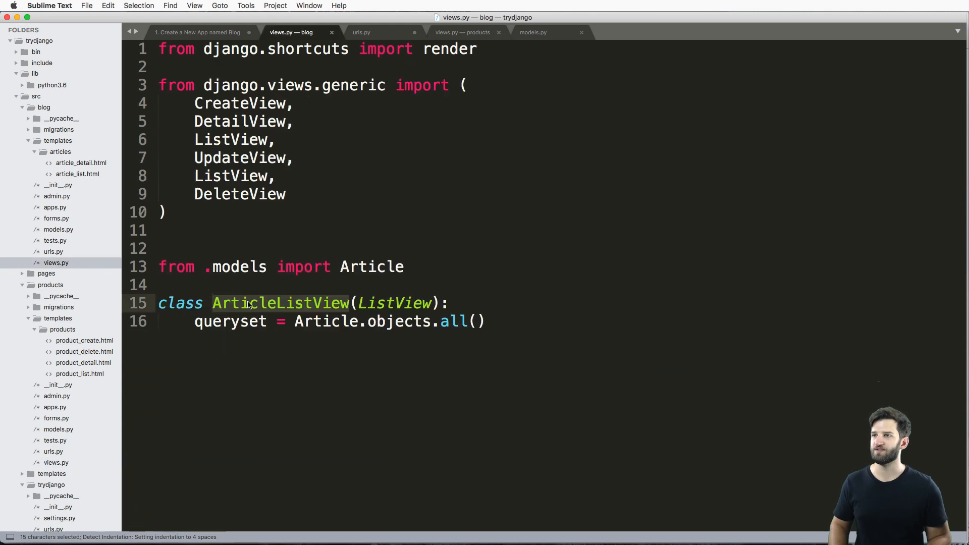
{"action": "left_click", "coordinate": [361, 32]}
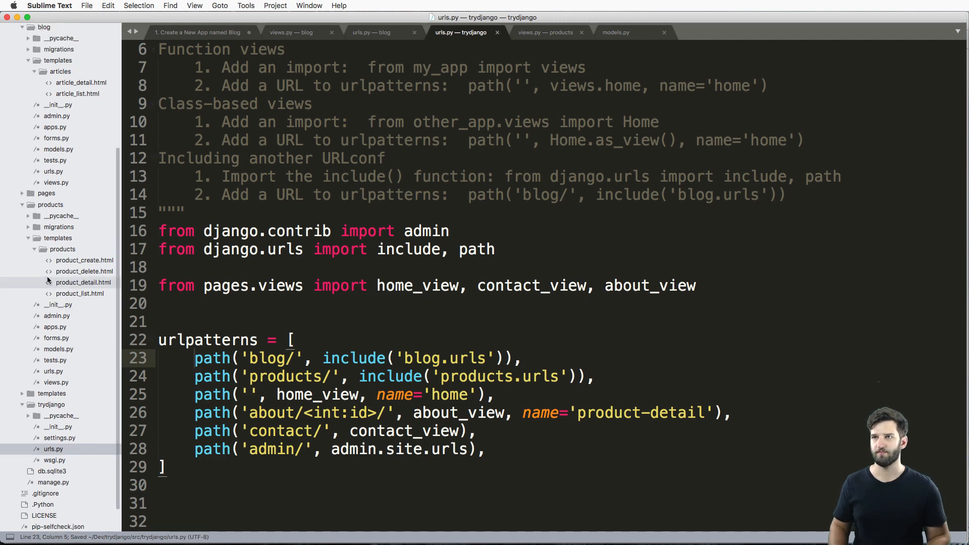
{"action": "left_click", "coordinate": [371, 32]}
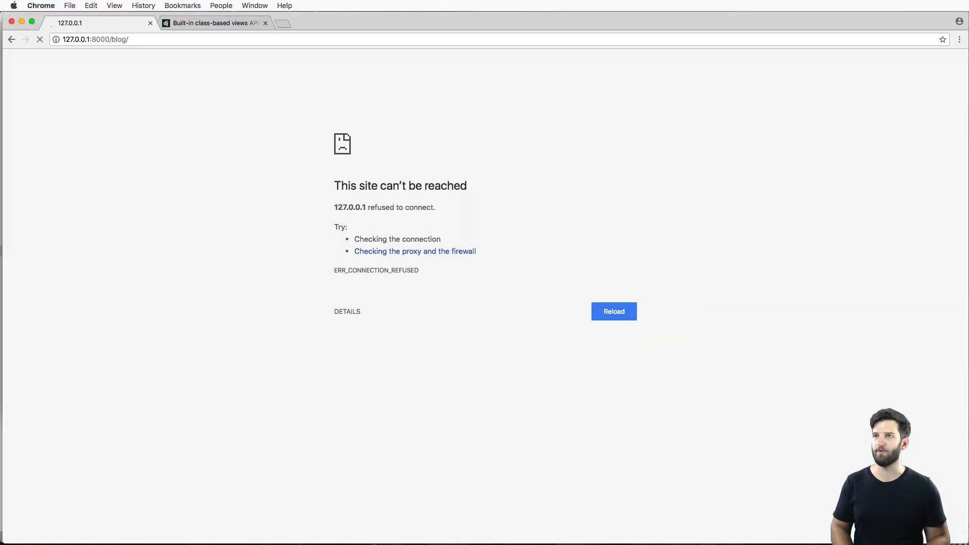
Reload 127.0.0.1:8000/blog/ to reveal TemplateDoesNotExist for blog/article_list.html
{"action": "left_click", "coordinate": [613, 310]}
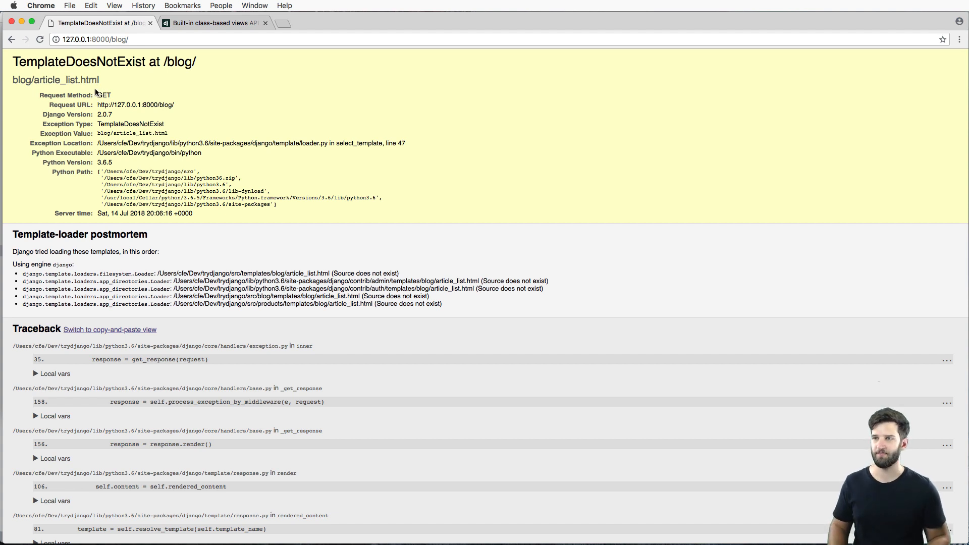
{"action": "mouse_move", "coordinate": [83, 80]}
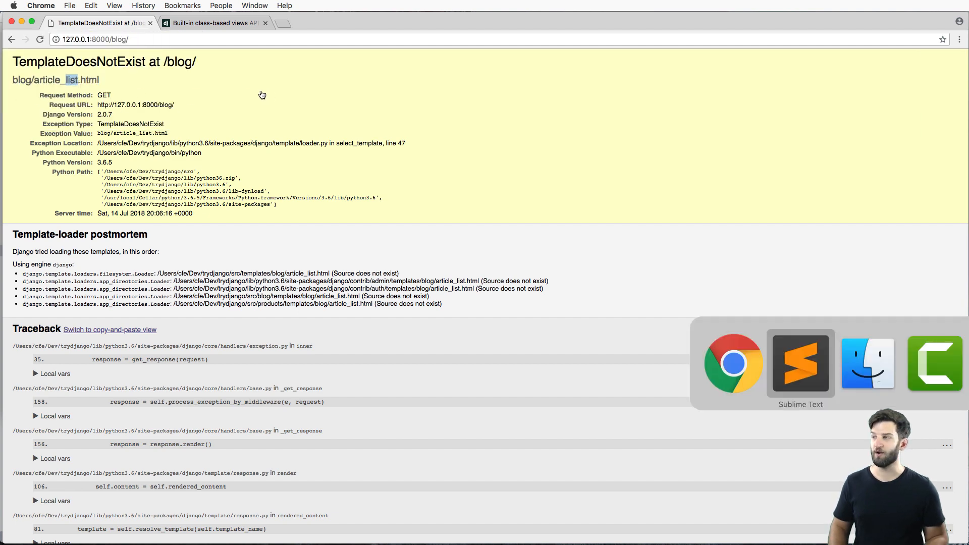
Append the comment # <blog>/<modelname>_list.html to the queryset line in blog/views.py
{"action": "left_click", "coordinate": [799, 363]}
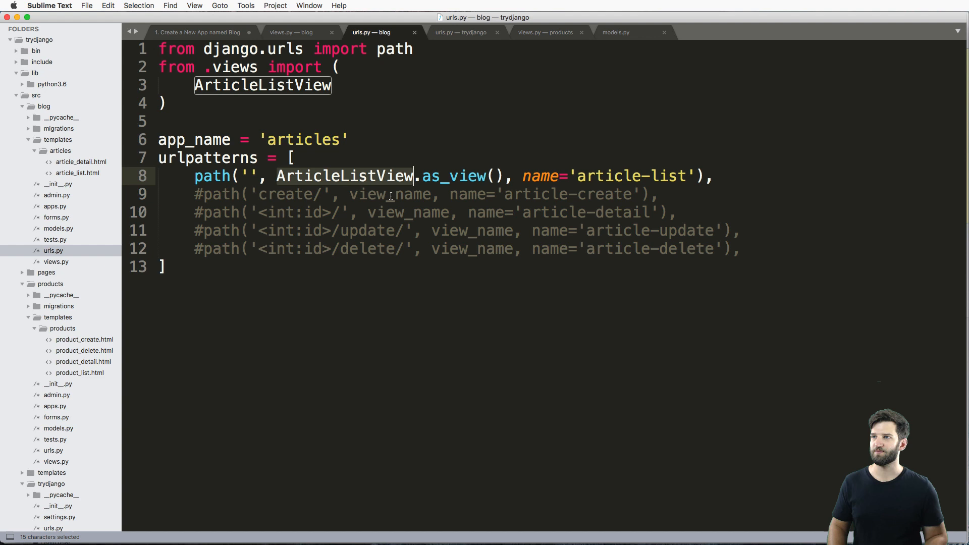
{"action": "left_click", "coordinate": [291, 32]}
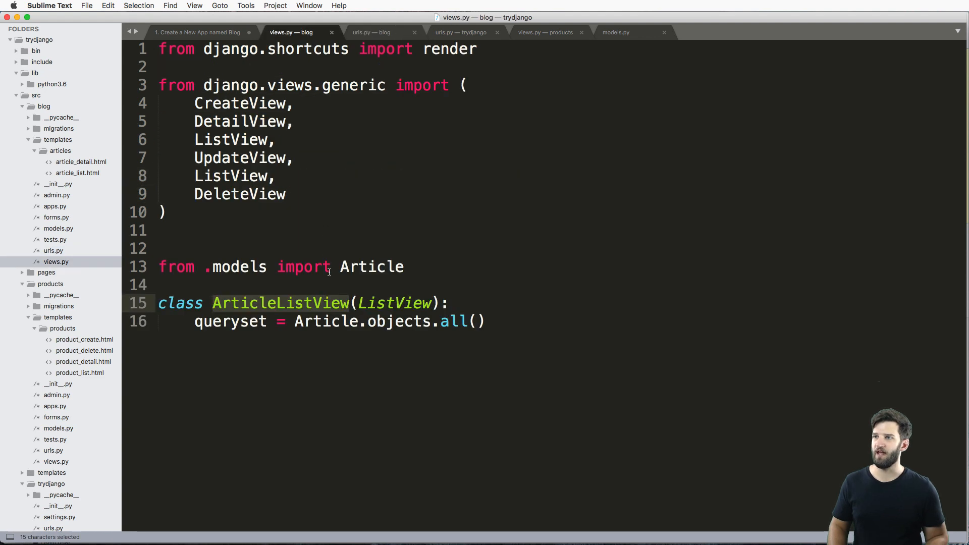
{"action": "left_click", "coordinate": [491, 321]}
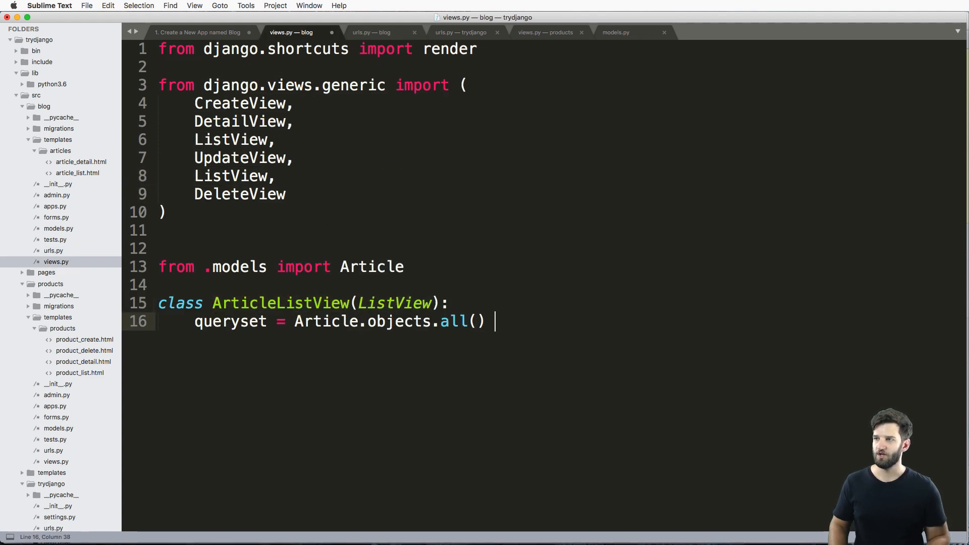
{"action": "type", "text": "# blog/"}
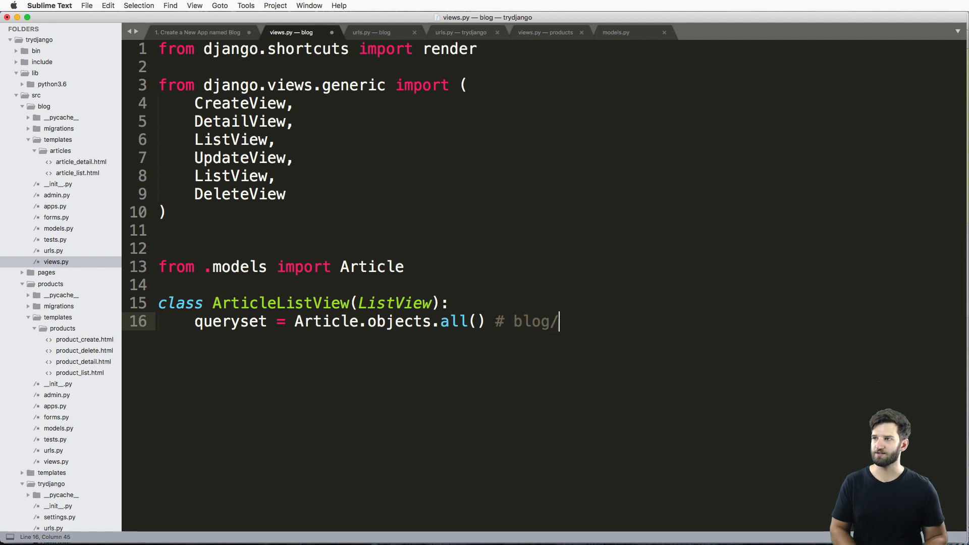
{"action": "type", "text": "model"}
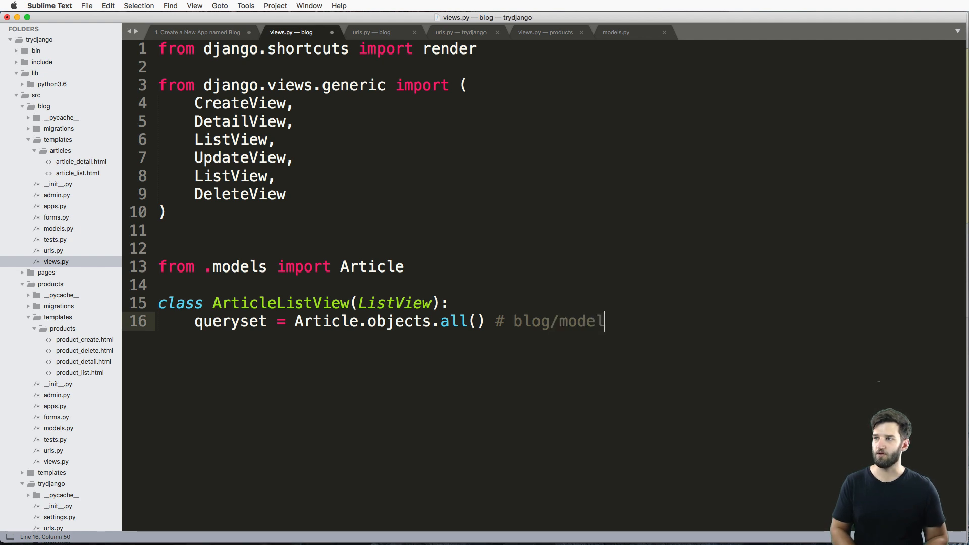
{"action": "type", "text": "name_"}
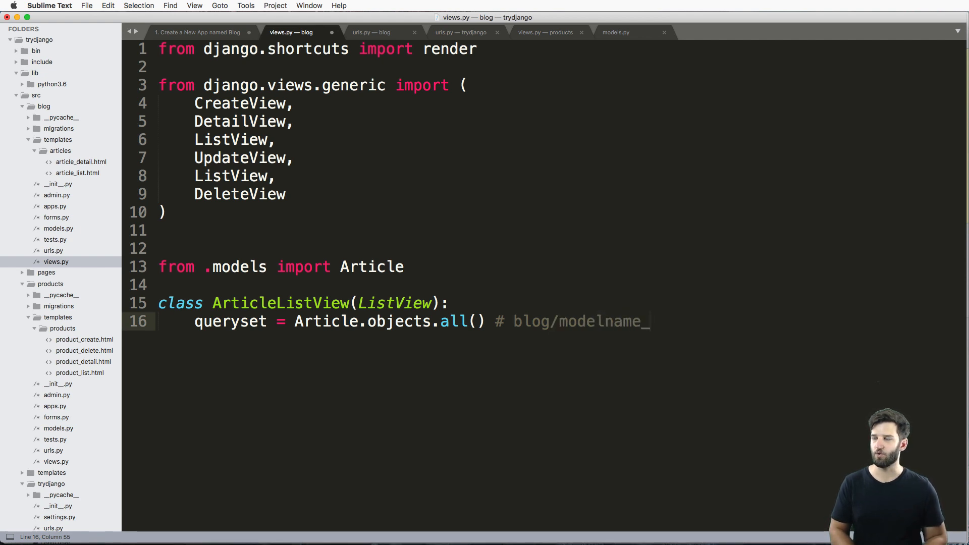
{"action": "type", "text": "list.html"}
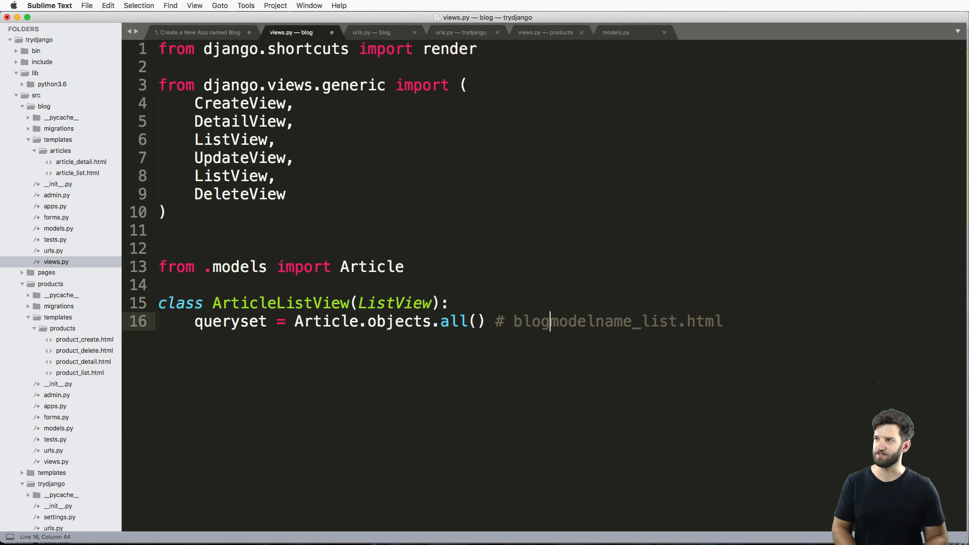
{"action": "type", "text": "/<"}
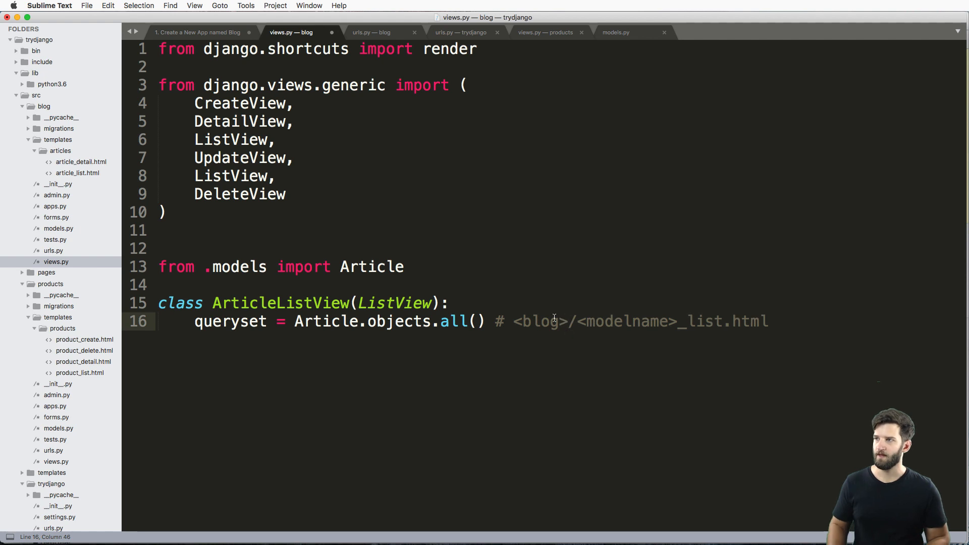
{"action": "mouse_move", "coordinate": [589, 350]}
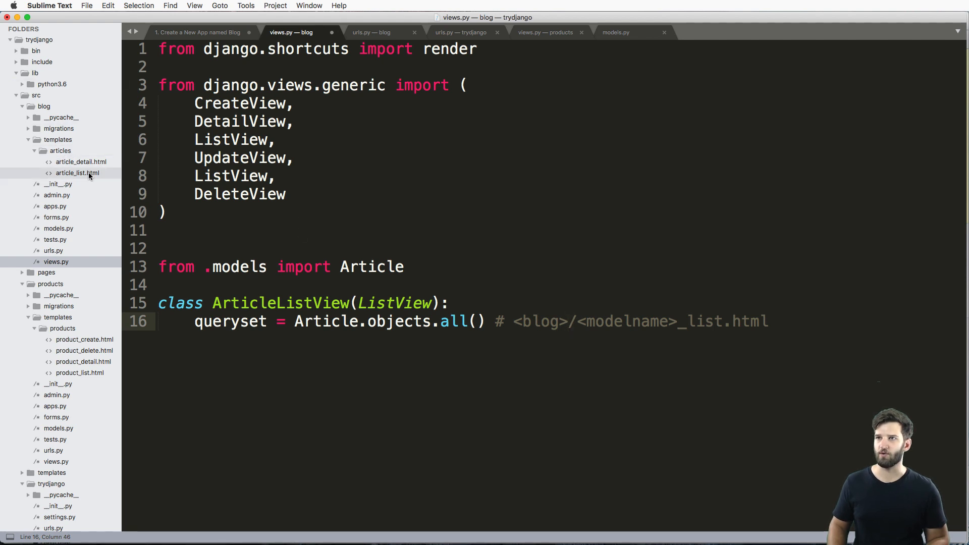
Set template_name = 'articles/article_list.html' on ArticleListView
{"action": "type", "text": "t"}
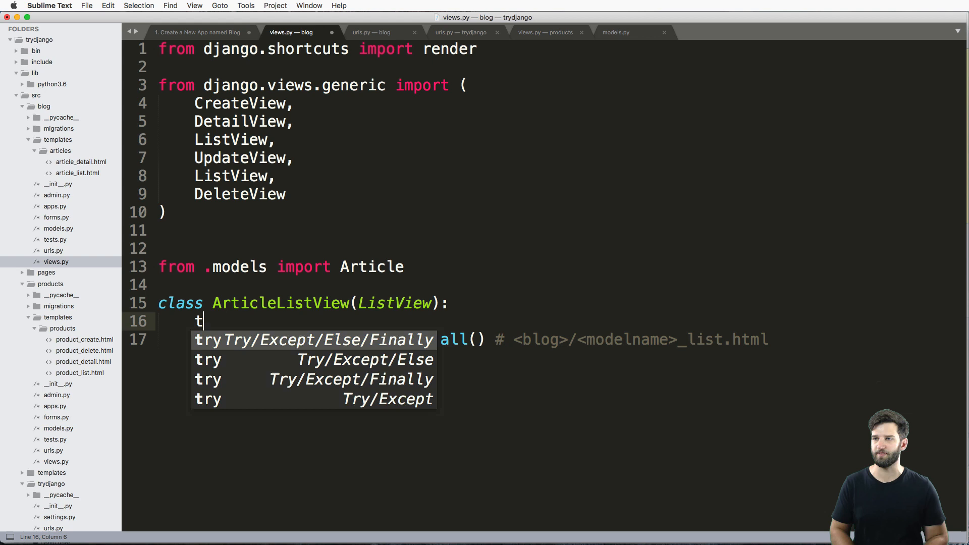
{"action": "type", "text": "emplate_name ="}
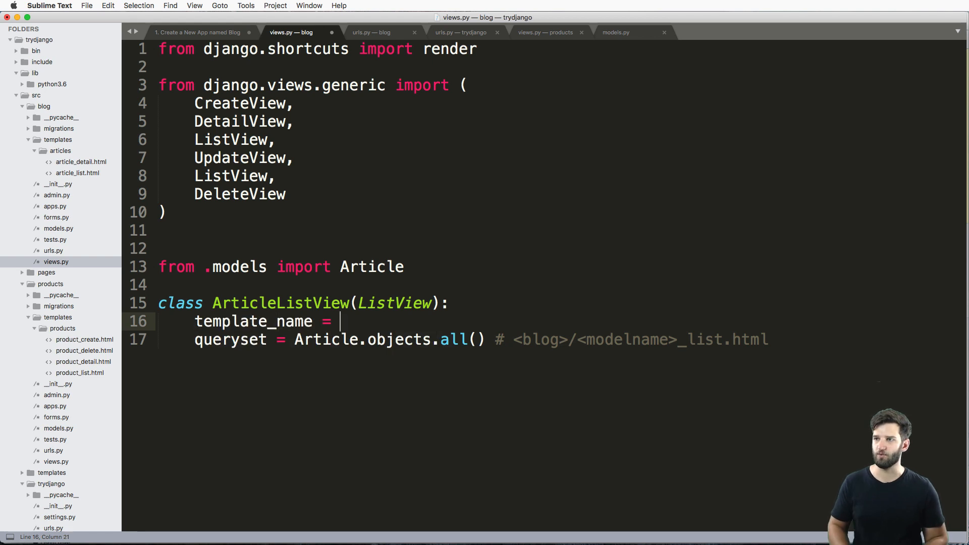
{"action": "type", "text": "'ar'"}
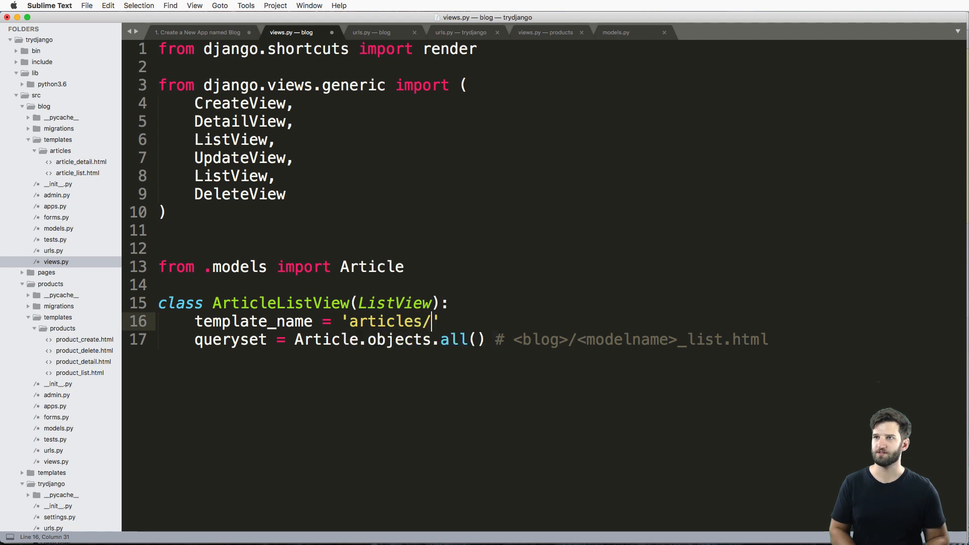
{"action": "type", "text": "article_list"}
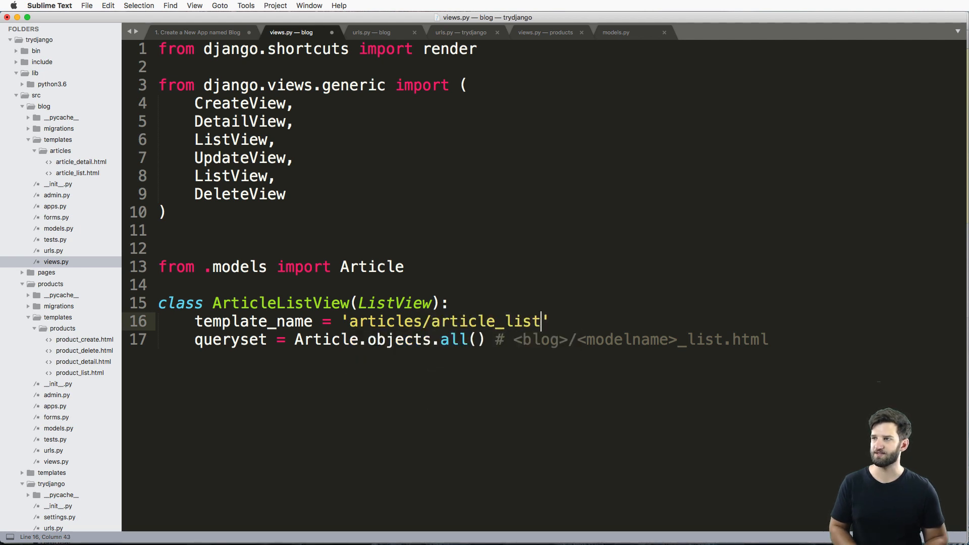
{"action": "type", "text": ".html"}
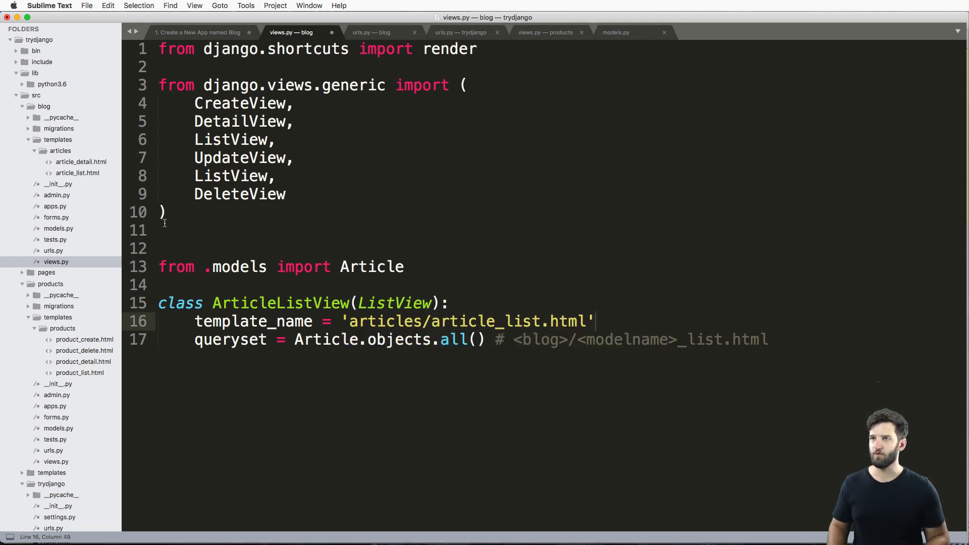
Check the article list template and reload /blog/ to see 1 - Hello World
{"action": "left_click", "coordinate": [77, 172]}
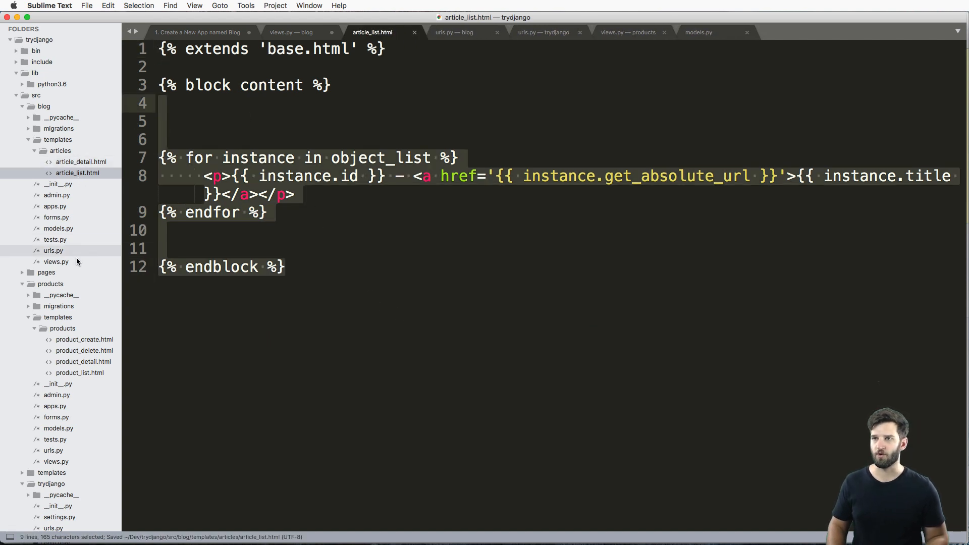
{"action": "left_click", "coordinate": [291, 32]}
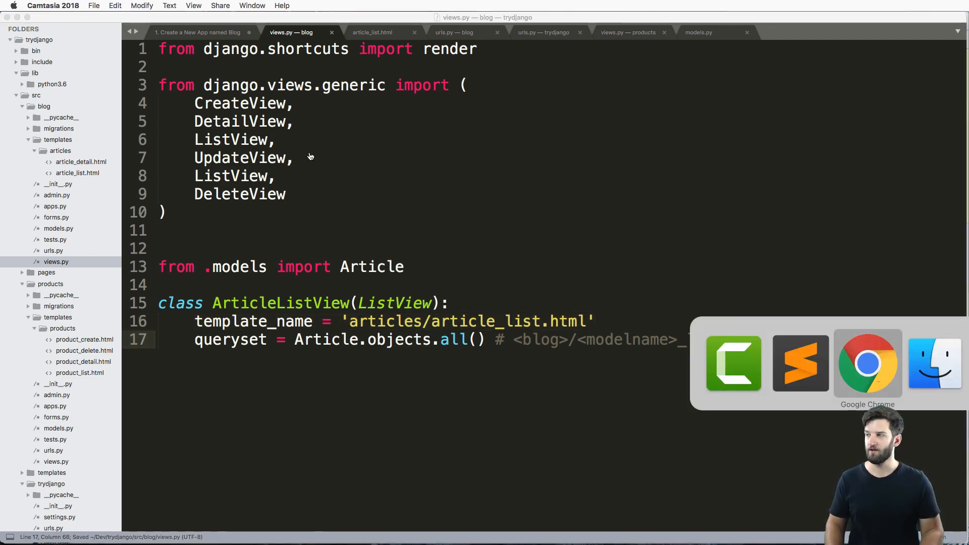
{"action": "left_click", "coordinate": [867, 363]}
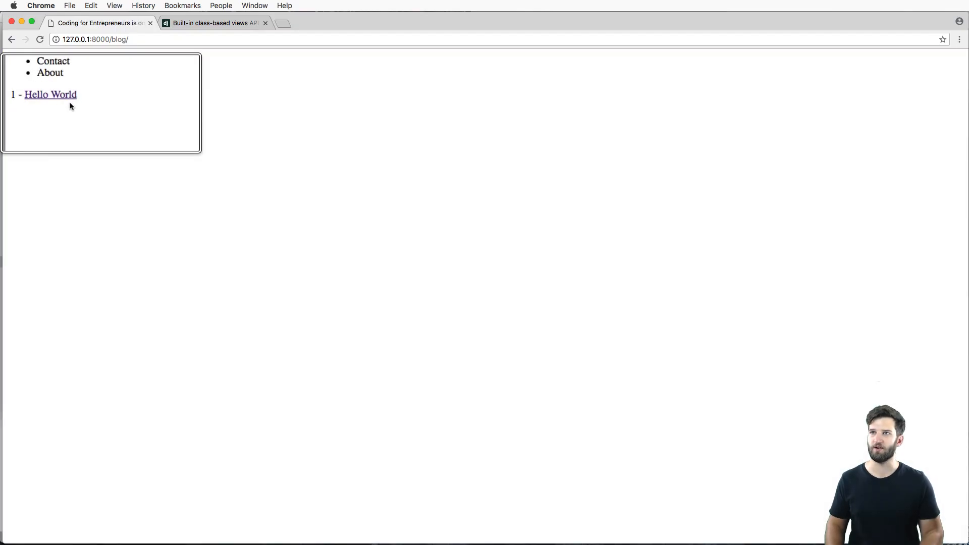